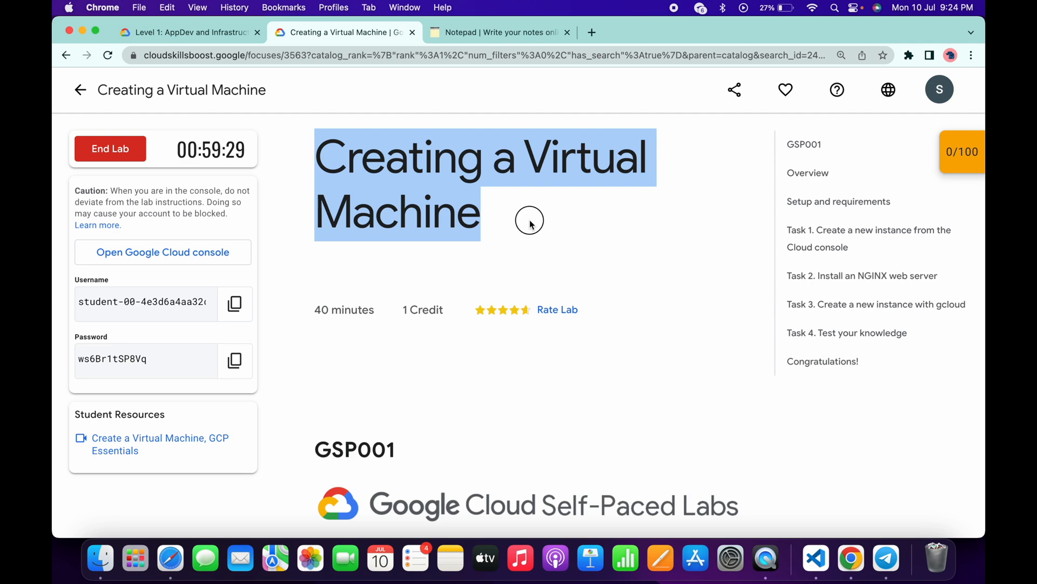
Accept the Google Cloud Terms of Service and dismiss the welcome dialog
{"action": "left_click", "coordinate": [162, 251]}
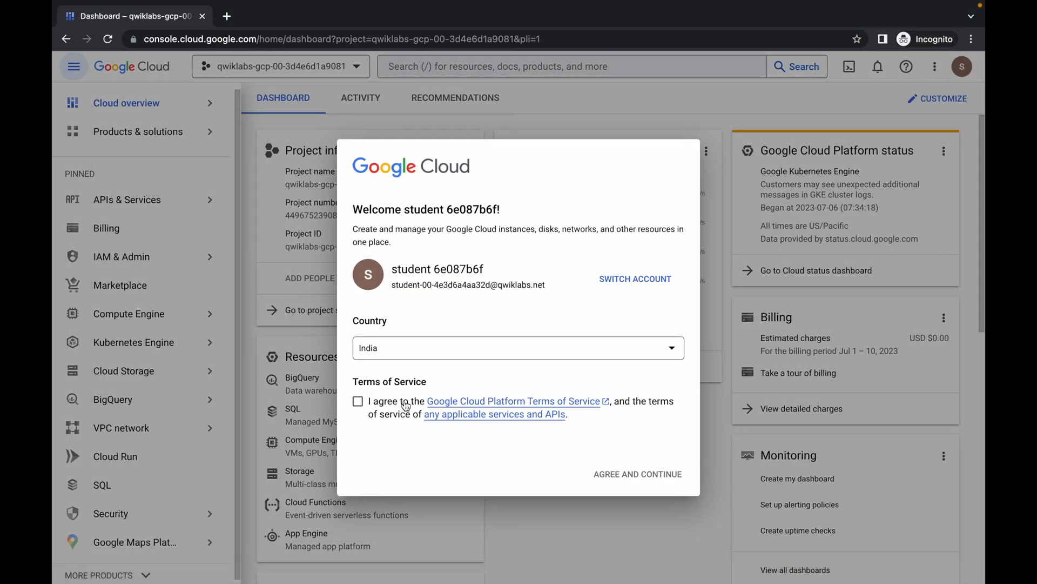
{"action": "left_click", "coordinate": [357, 401]}
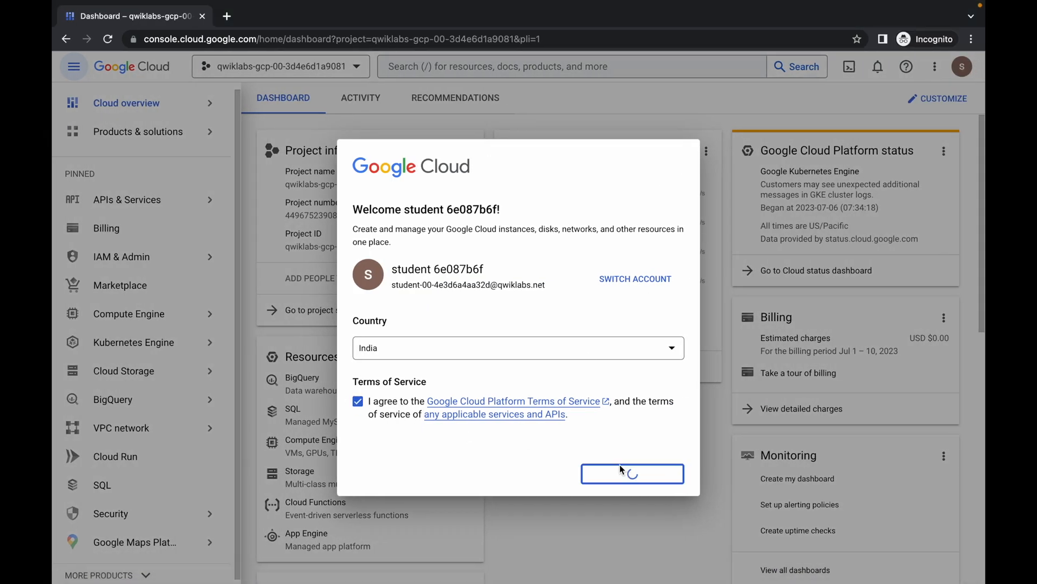
{"action": "left_click", "coordinate": [631, 473]}
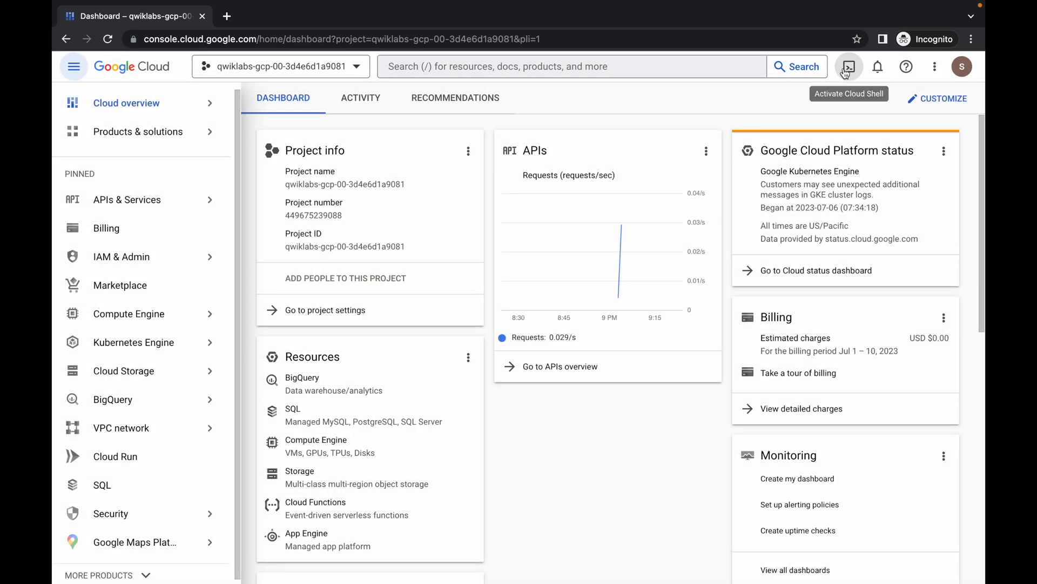
Activate Cloud Shell, focus its terminal, and copy the zone export command
{"action": "left_click", "coordinate": [848, 66]}
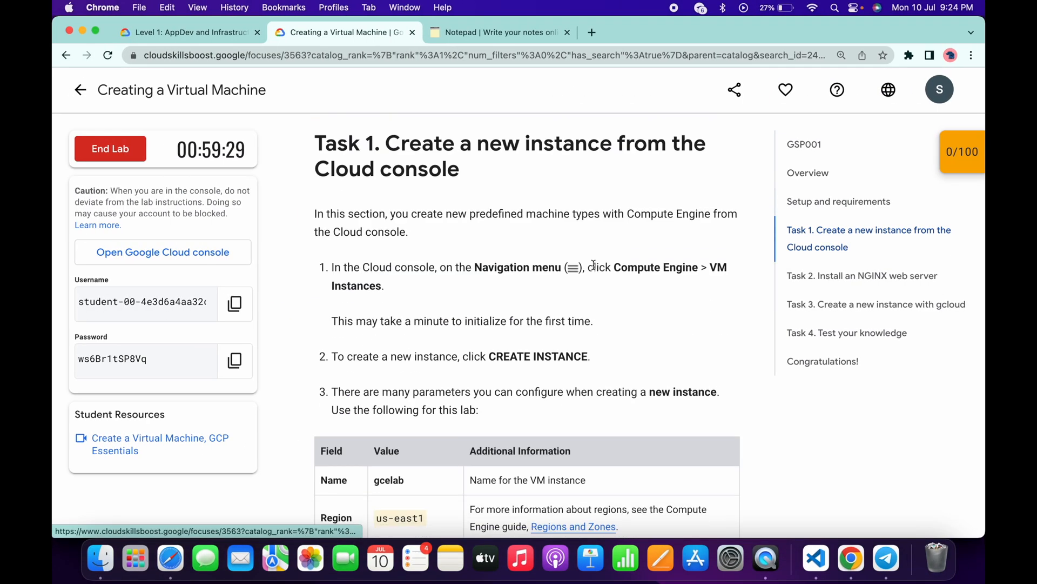
{"action": "scroll", "scroll_direction": "up", "scroll_amount": 3}
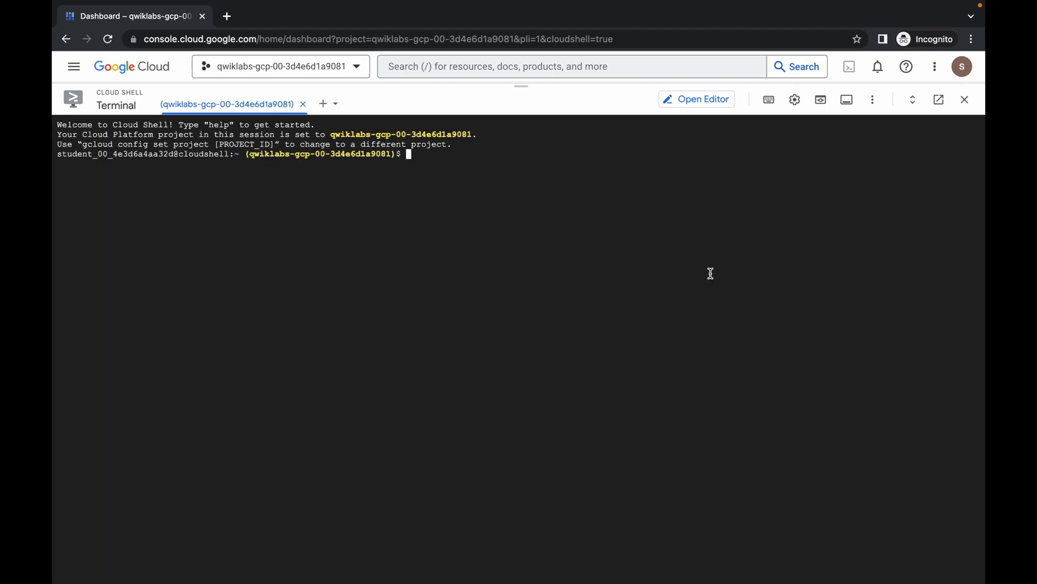
{"action": "left_click", "coordinate": [344, 32]}
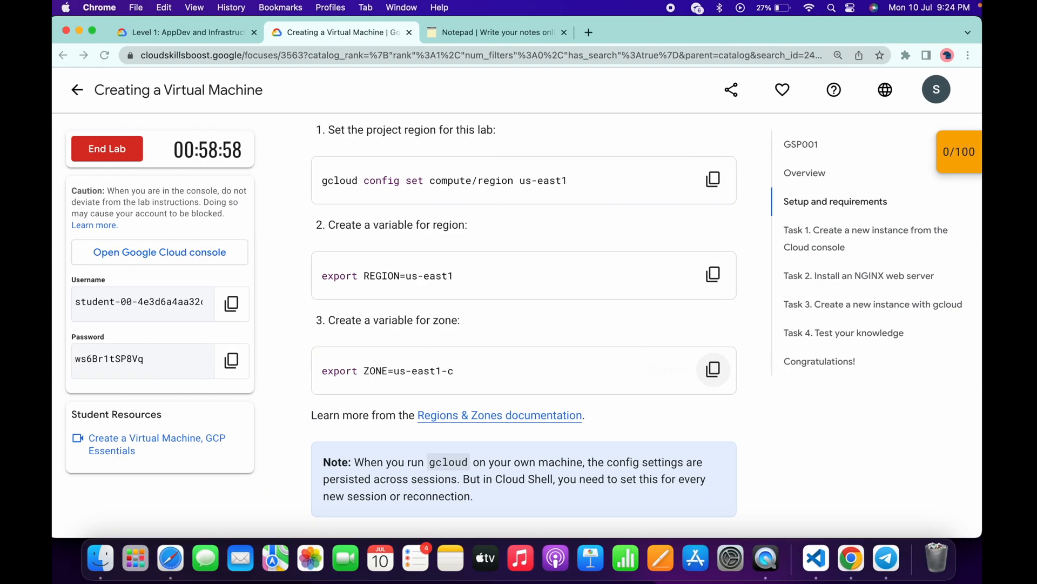
{"action": "left_click", "coordinate": [496, 32]}
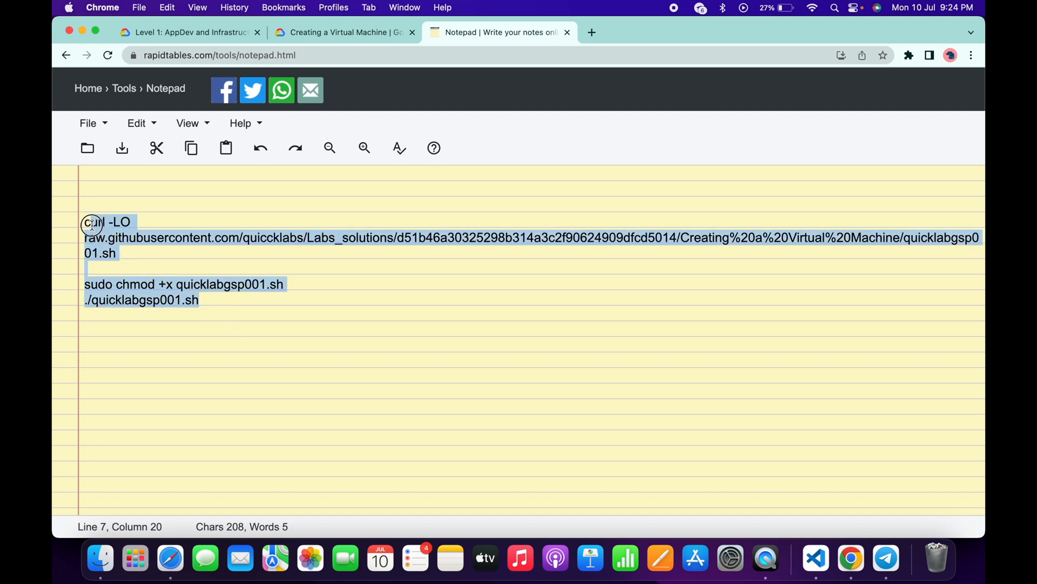
{"action": "mouse_move", "coordinate": [82, 309]}
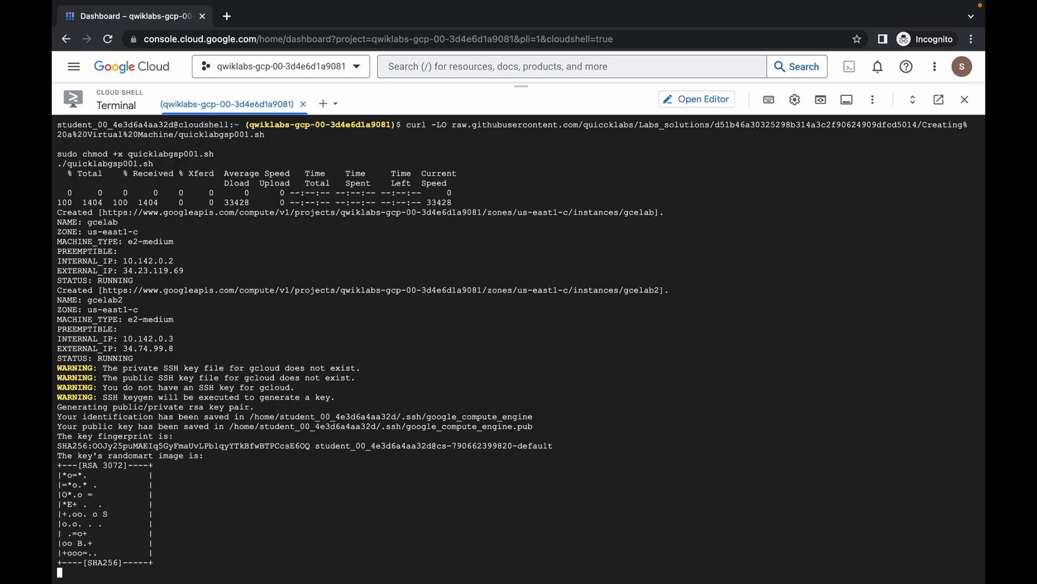
Follow the Cloud Shell output as apt-get updates packages and installs NGINX
{"action": "scroll", "scroll_direction": "down", "scroll_amount": 3}
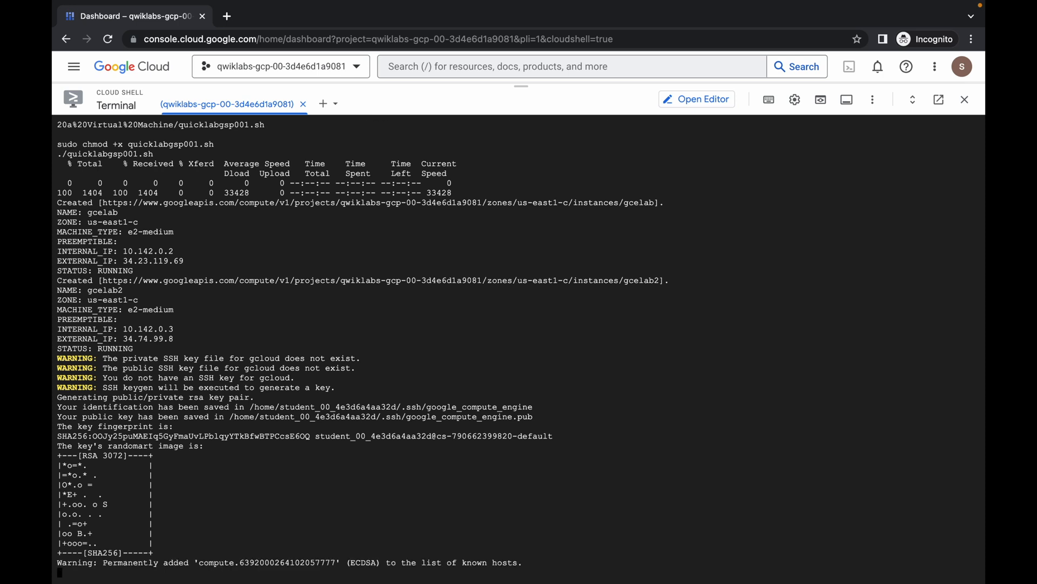
{"action": "scroll", "scroll_direction": "down", "scroll_amount": 3}
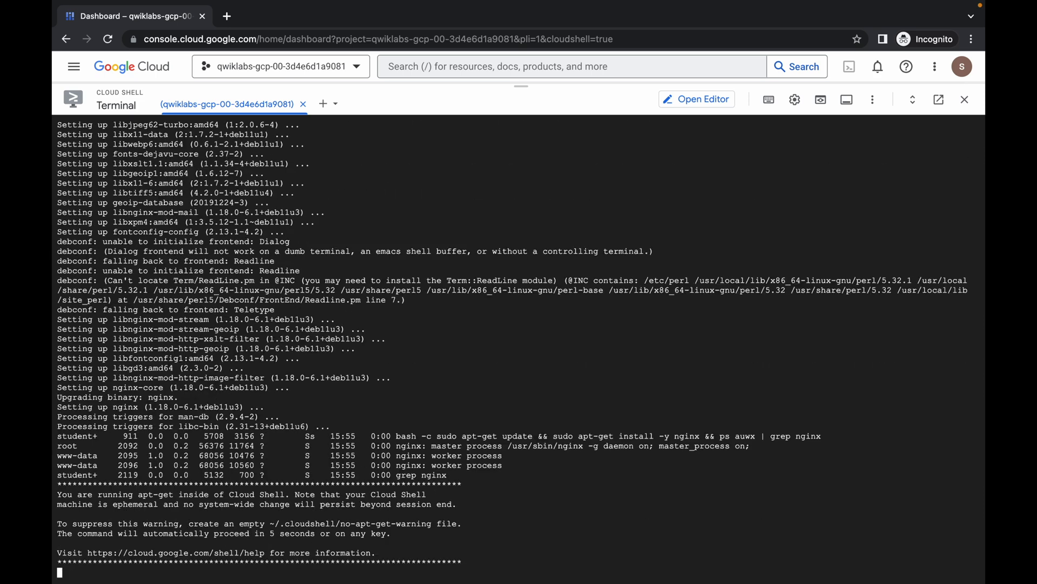
{"action": "scroll", "scroll_direction": "down", "scroll_amount": 3}
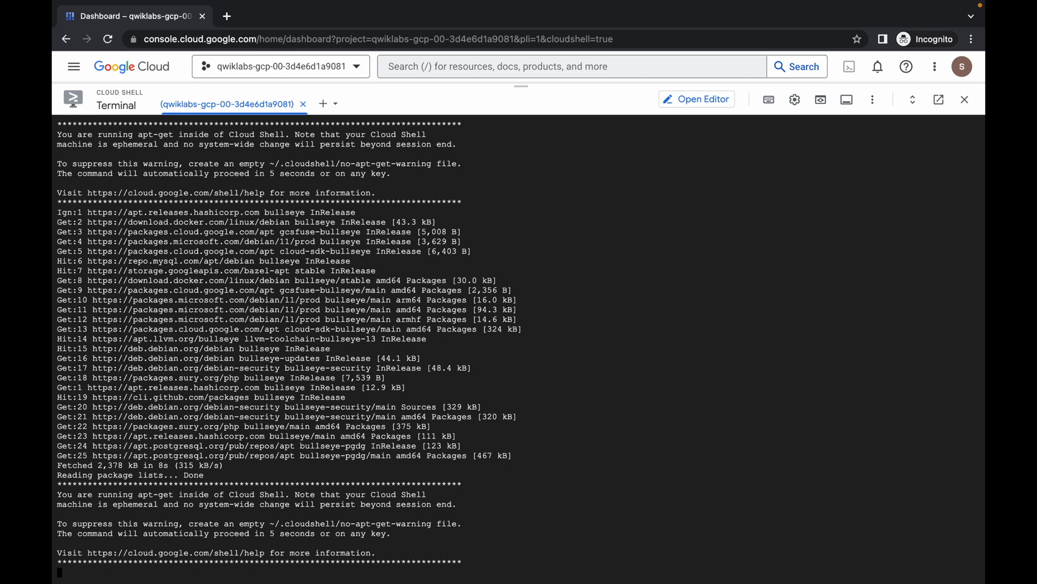
{"action": "scroll", "scroll_direction": "down", "scroll_amount": 3}
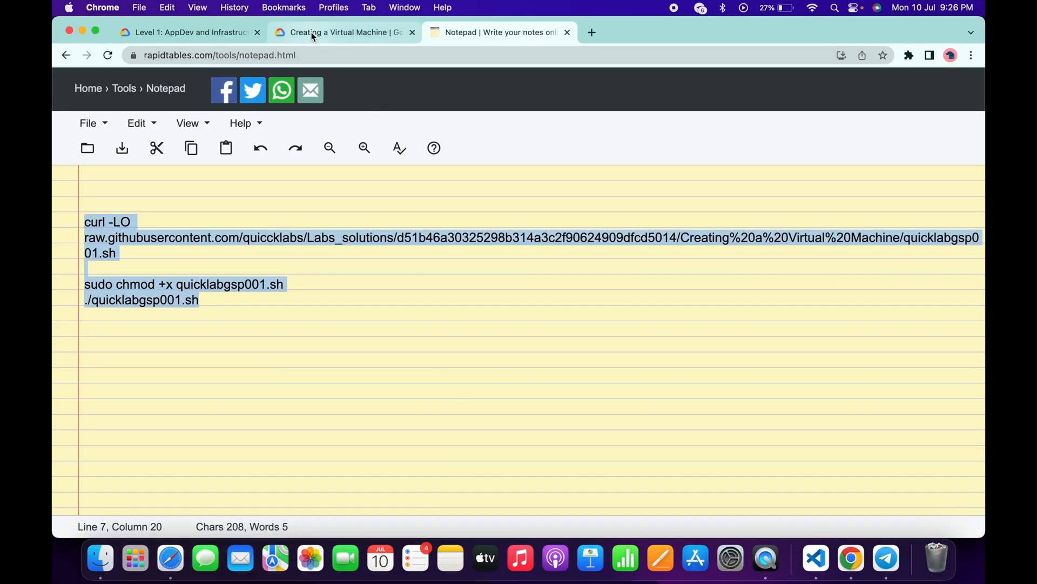
Verify the gcloud instance checkpoint from the lab page, then jump to Task 2
{"action": "left_click", "coordinate": [339, 32]}
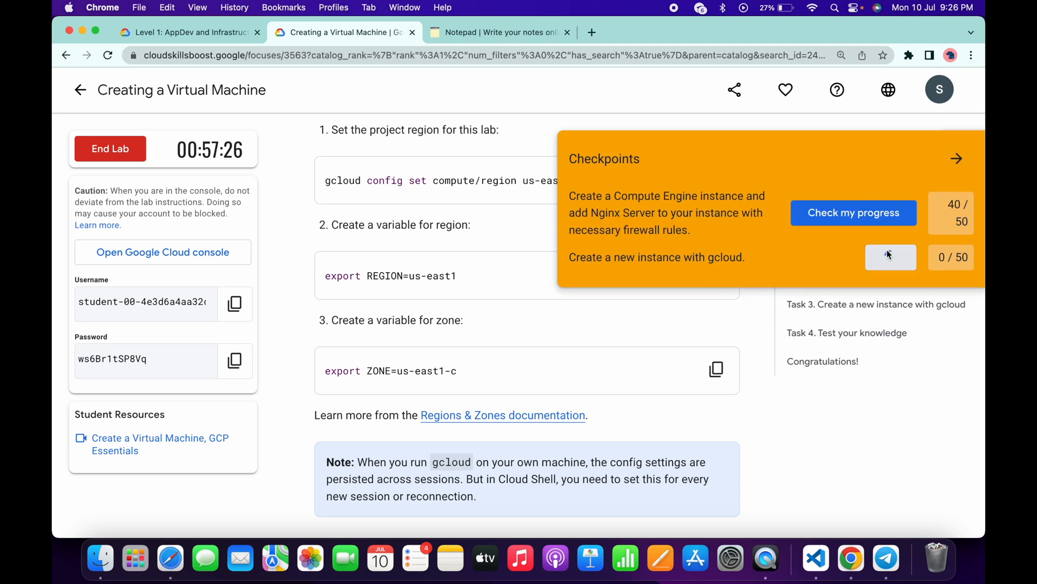
{"action": "left_click", "coordinate": [890, 257]}
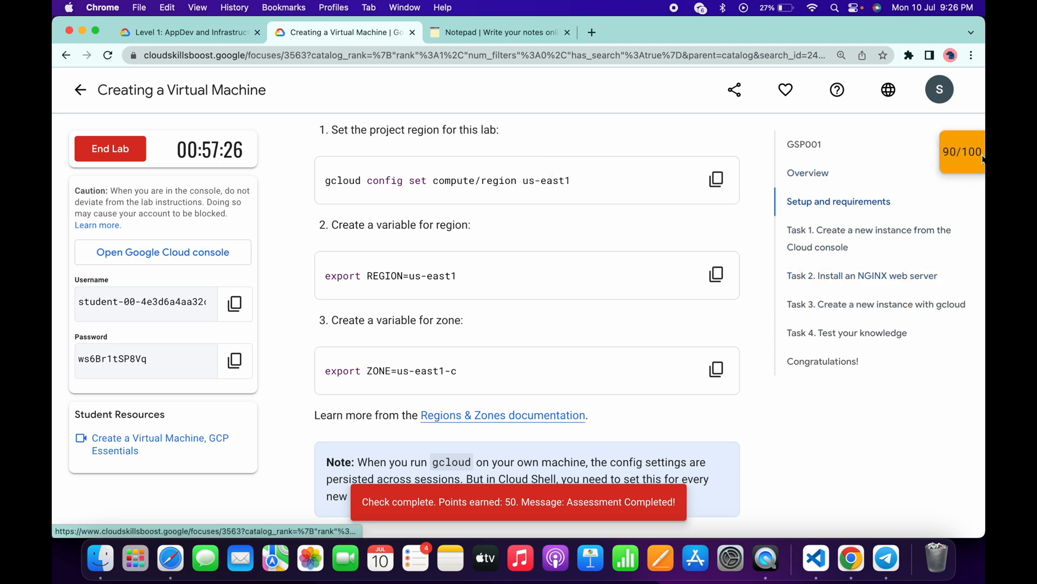
{"action": "left_click", "coordinate": [862, 275]}
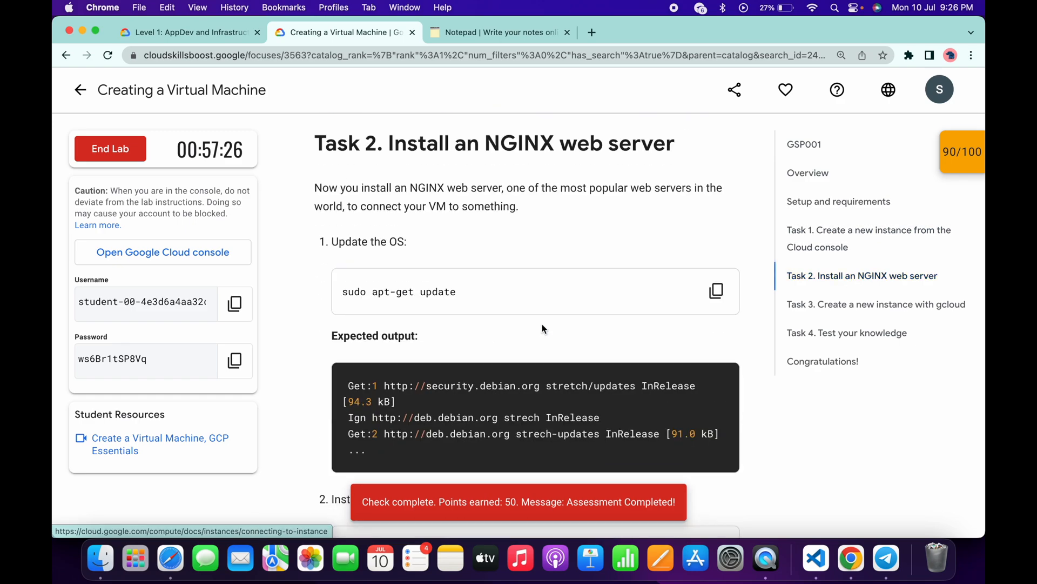
Verify the NGINX web server checkpoint and view the 90/100 score summary
{"action": "scroll", "scroll_direction": "down", "scroll_amount": 3}
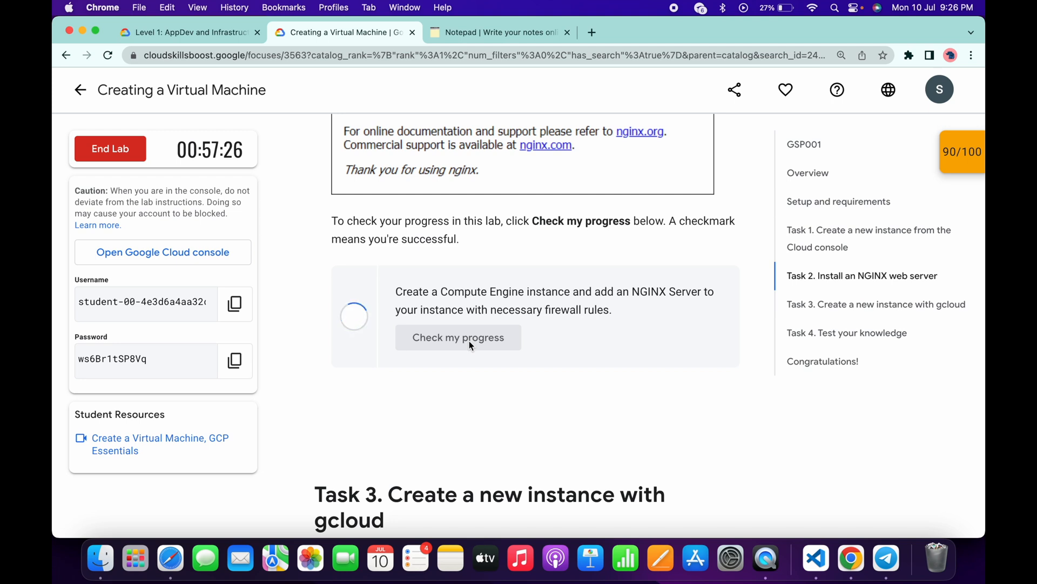
{"action": "left_click", "coordinate": [458, 337]}
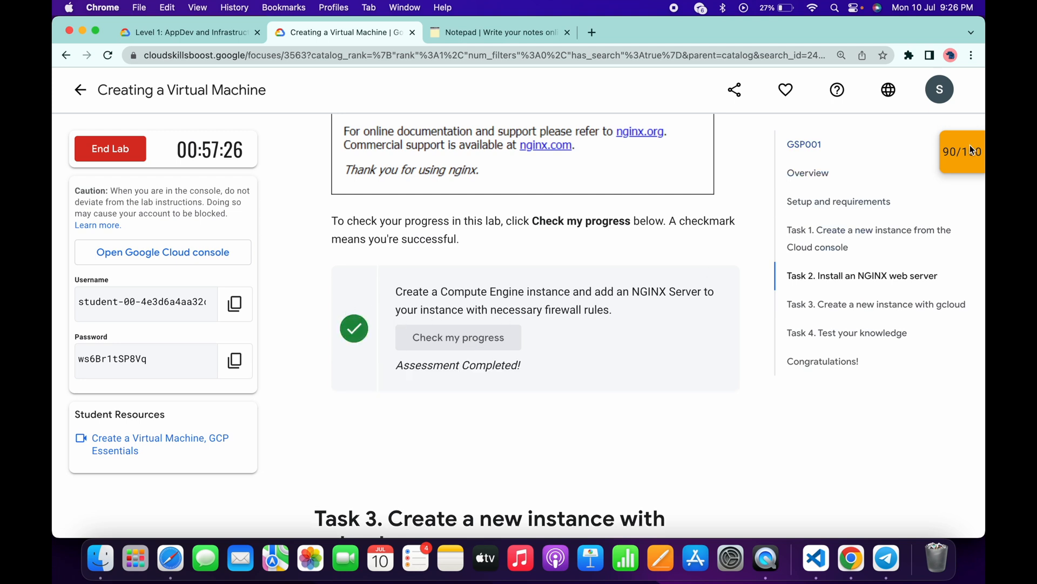
{"action": "left_click", "coordinate": [961, 151]}
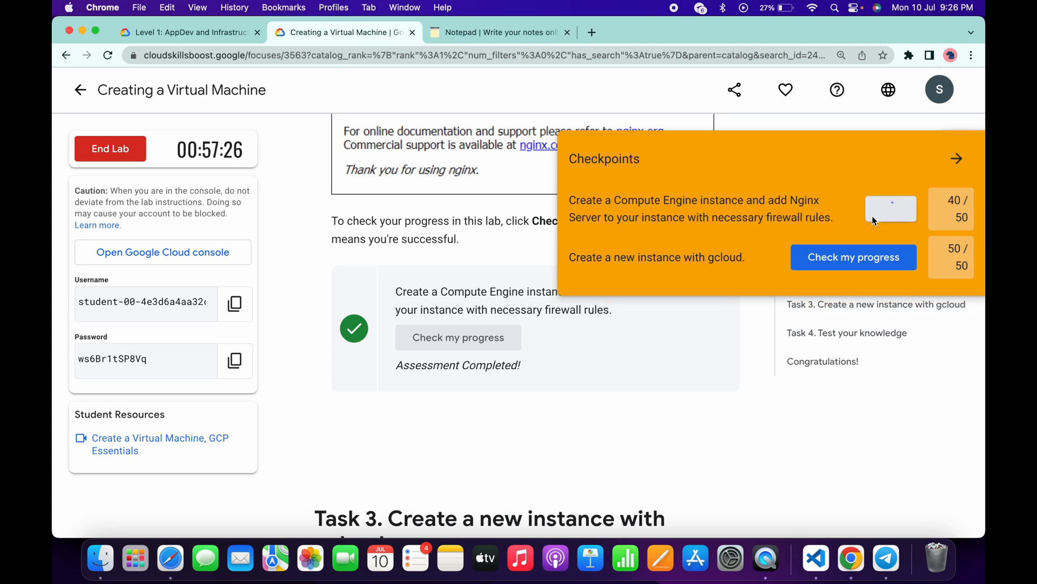